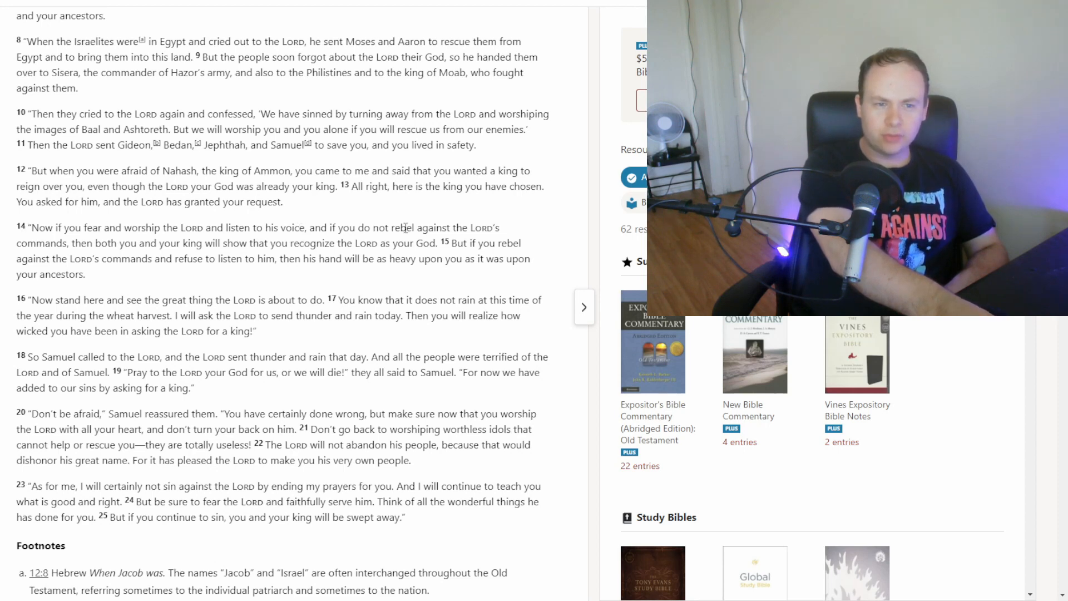
mouse_move(65, 247)
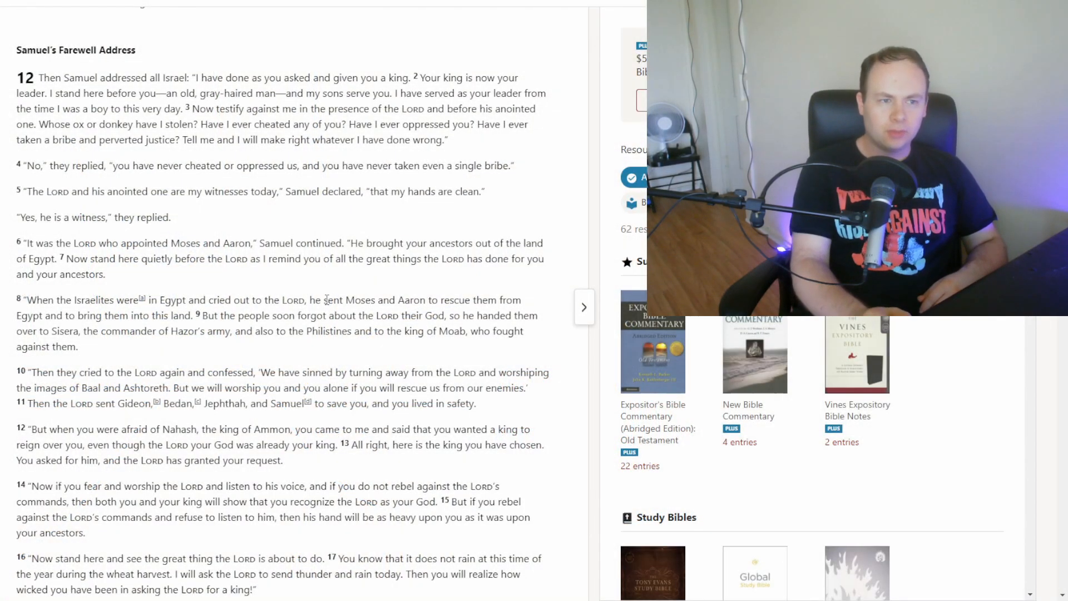
mouse_move(309, 293)
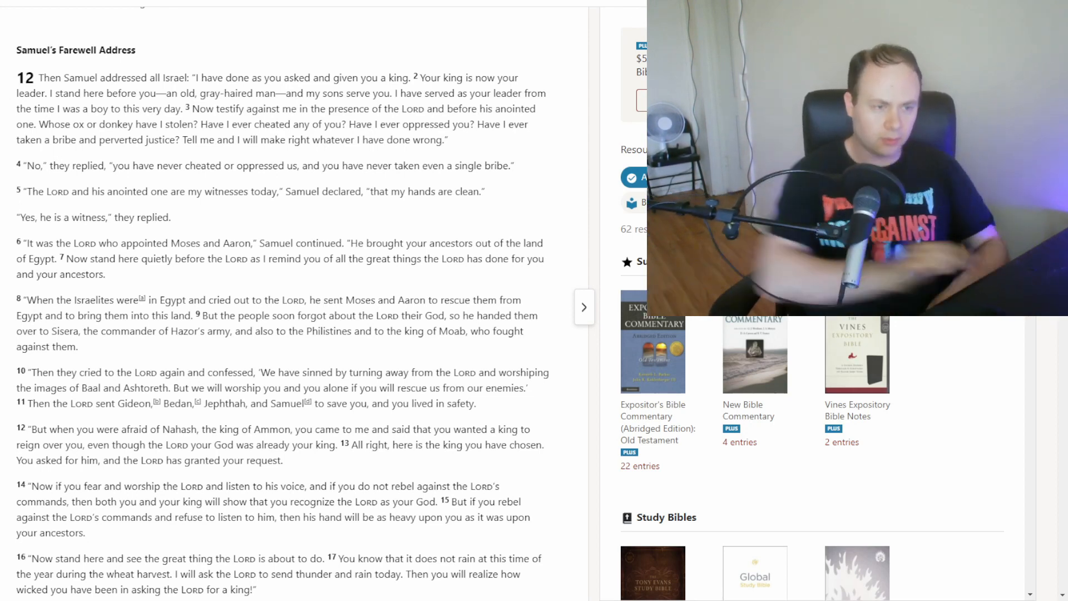
- Scroll to reveal the passage header showing 1 Samuel 12 in the New Living Translation
scroll("down", 3)
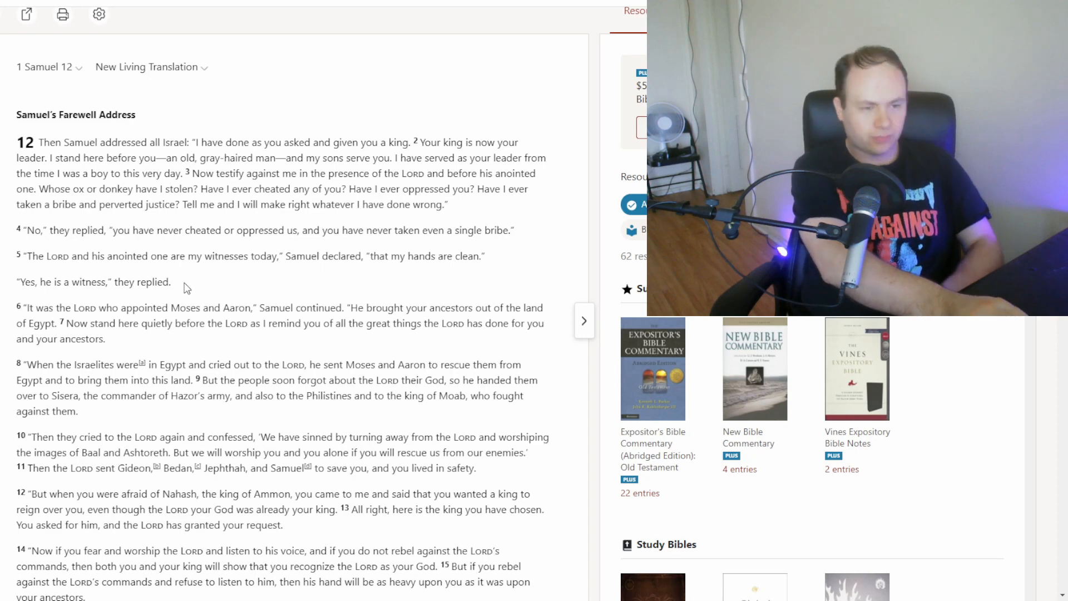
scroll("down", 3)
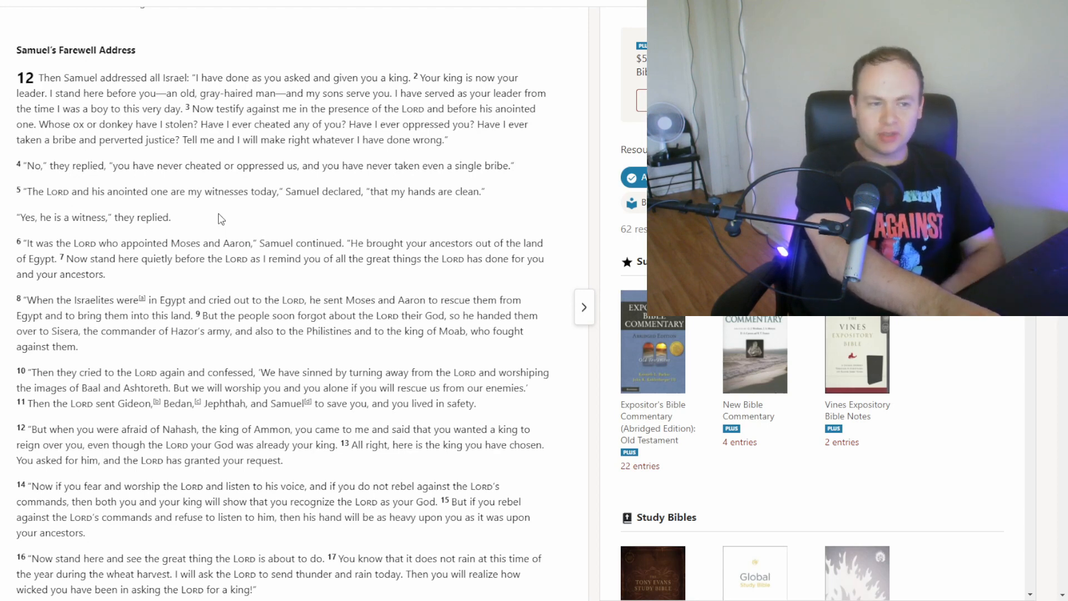
- Scroll down the 1 Samuel 12 page until verses 4 through 22 are visible
scroll("down", 3)
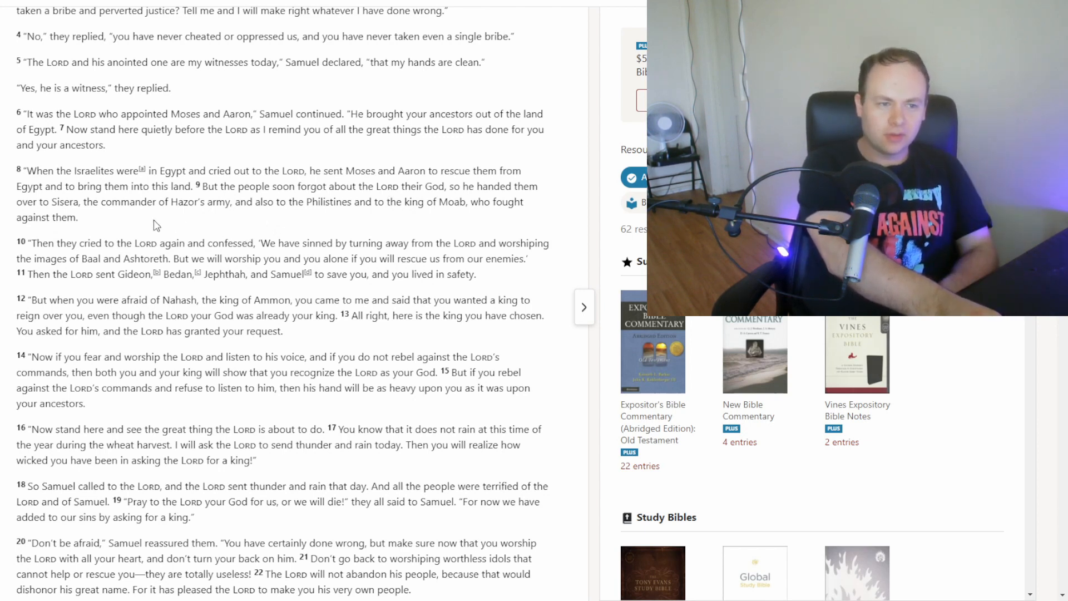
left_click_drag(119, 274, 307, 274)
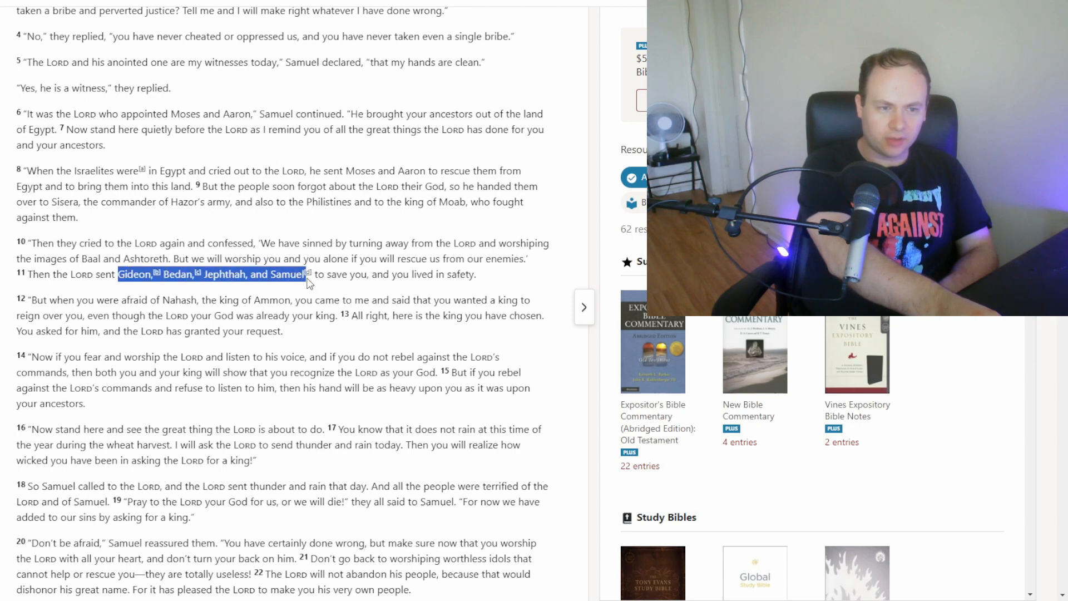
mouse_move(158, 278)
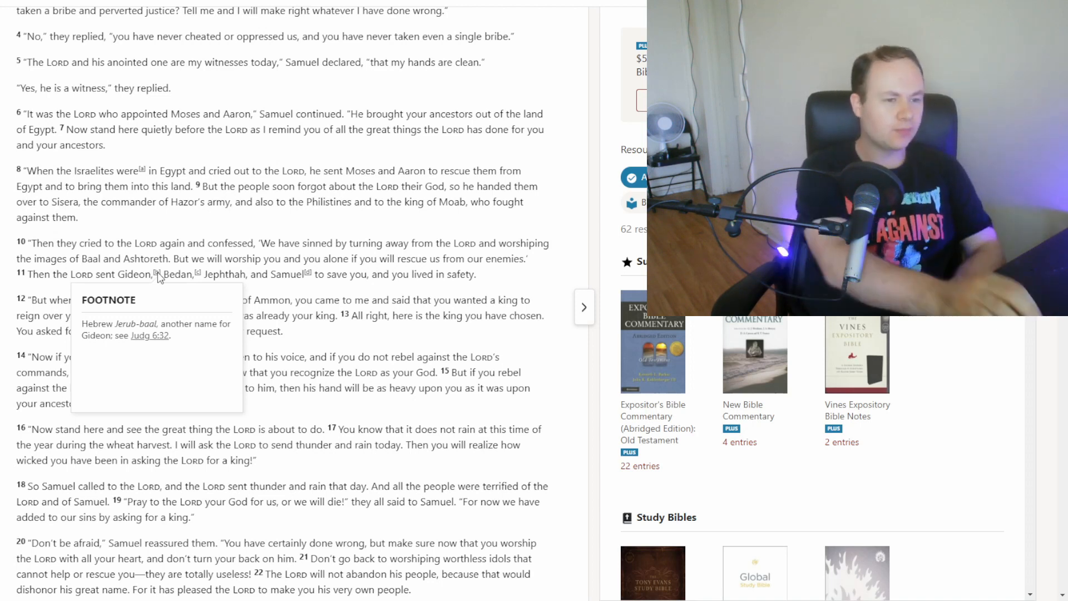
mouse_move(159, 276)
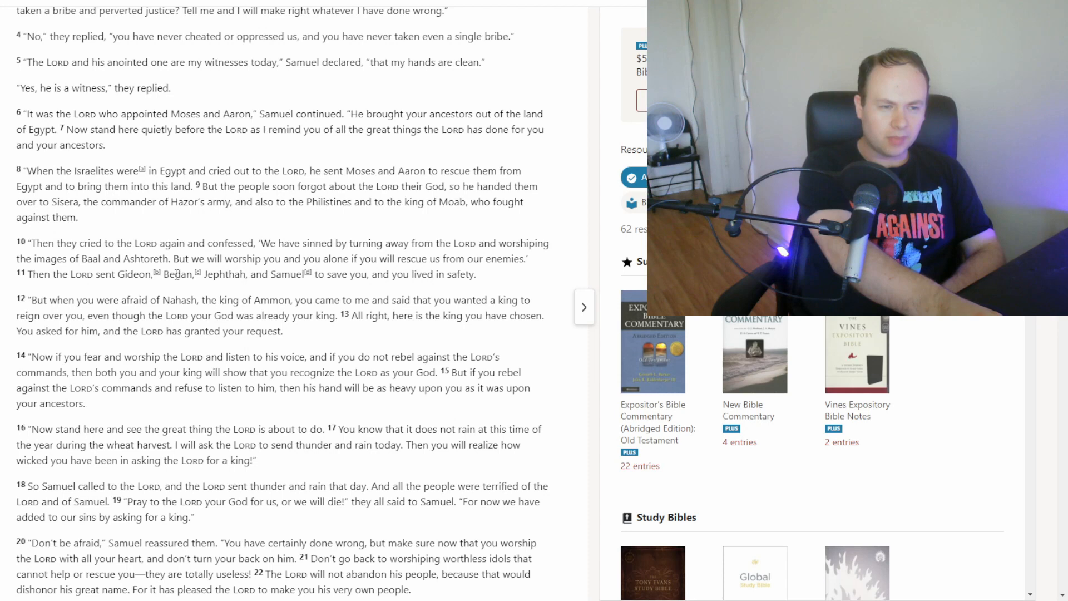
double_click(177, 274)
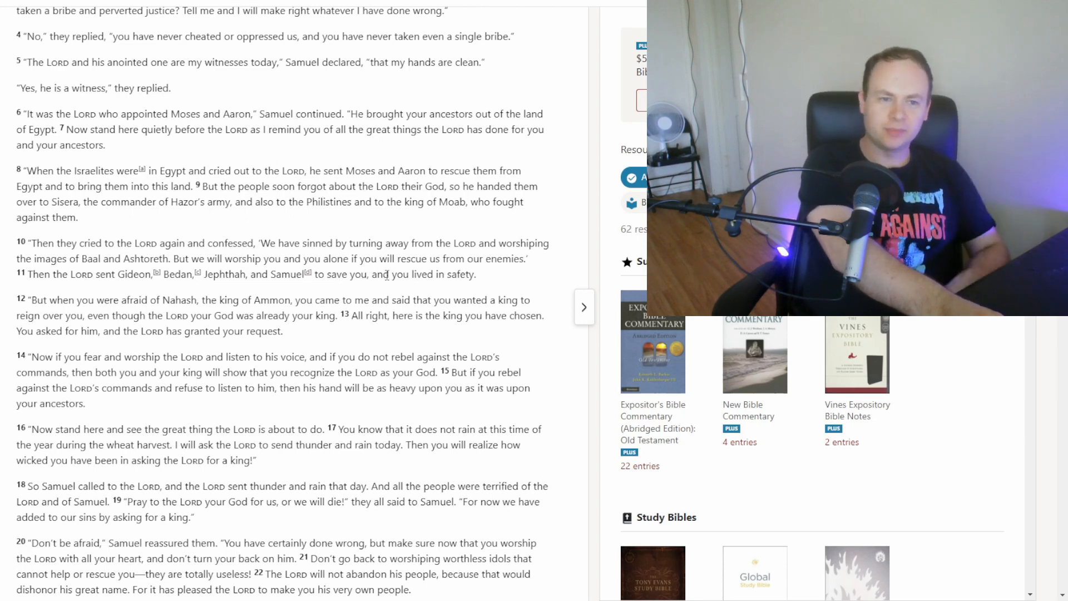
- Scroll down slightly so verses 23–25, Samuel's closing words, come into view
scroll("down", 3)
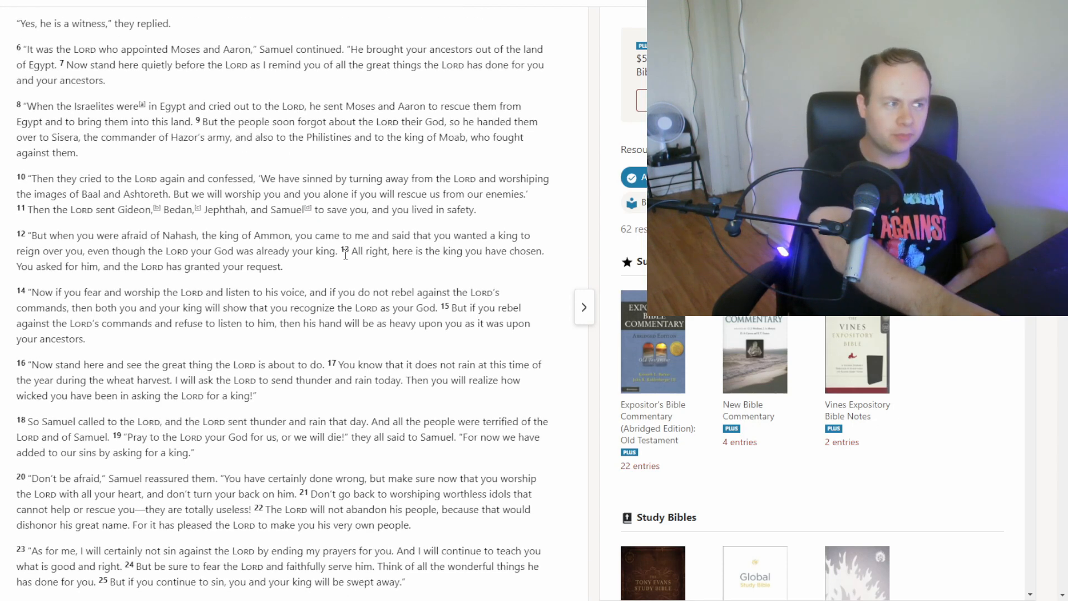
- Scroll down so the Footnotes heading and footnotes a–c appear under verse 25
scroll("down", 3)
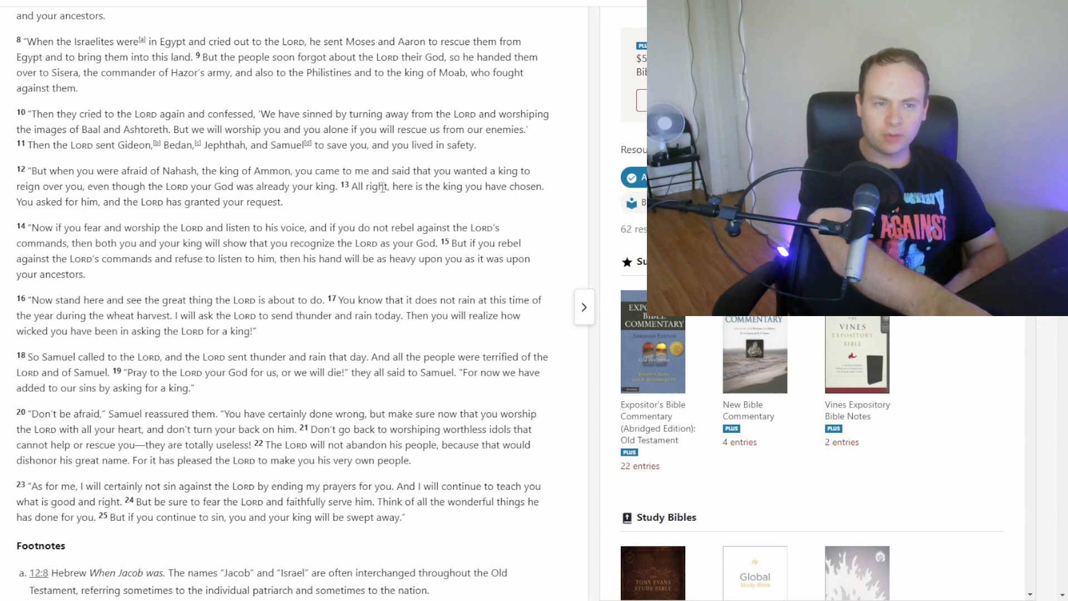
mouse_move(79, 223)
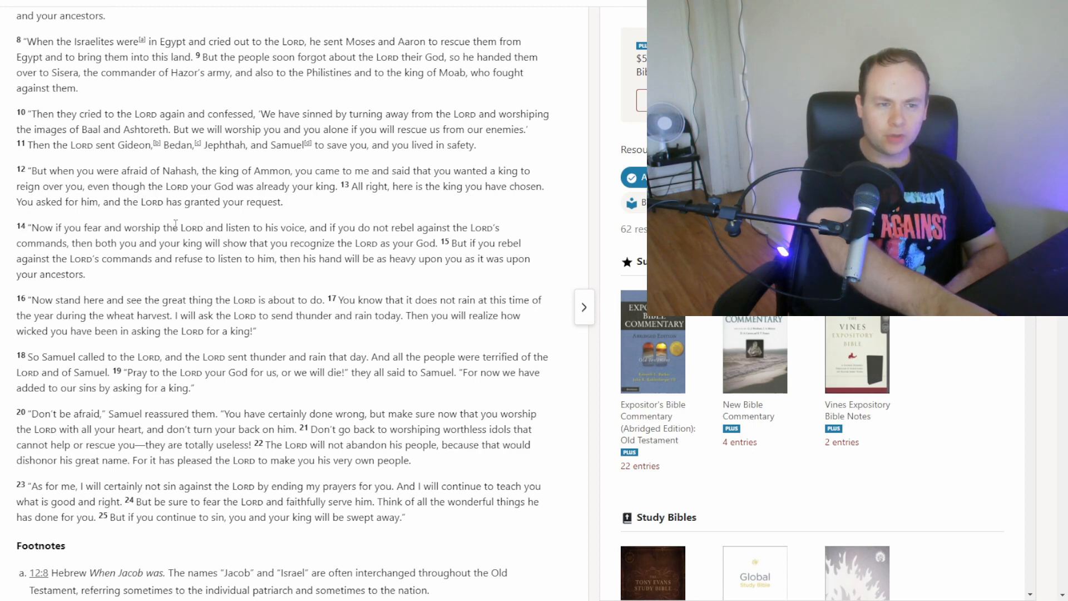
mouse_move(321, 232)
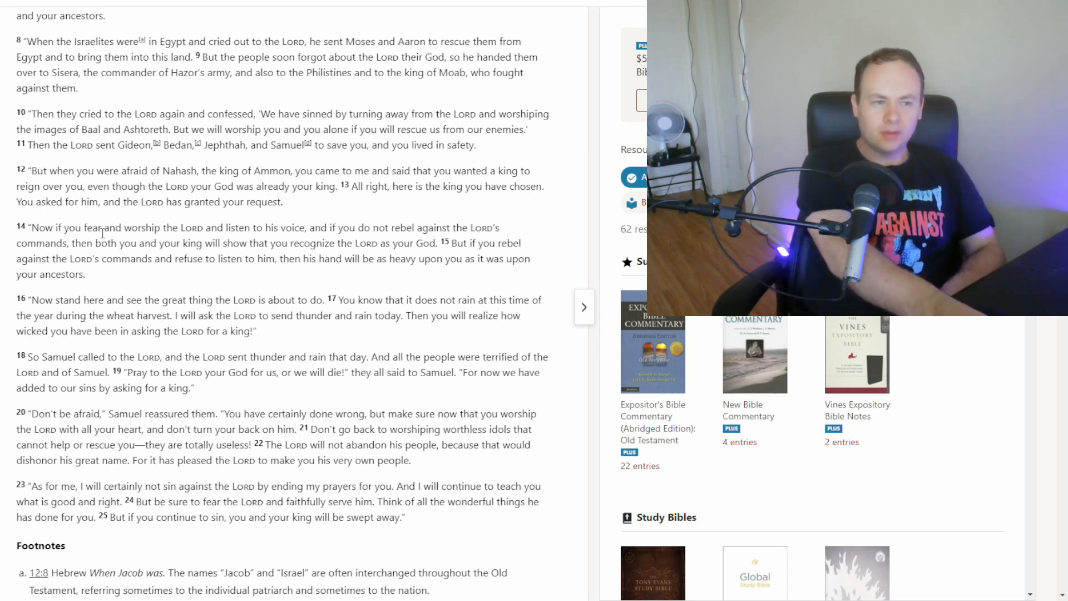
scroll("down", 3)
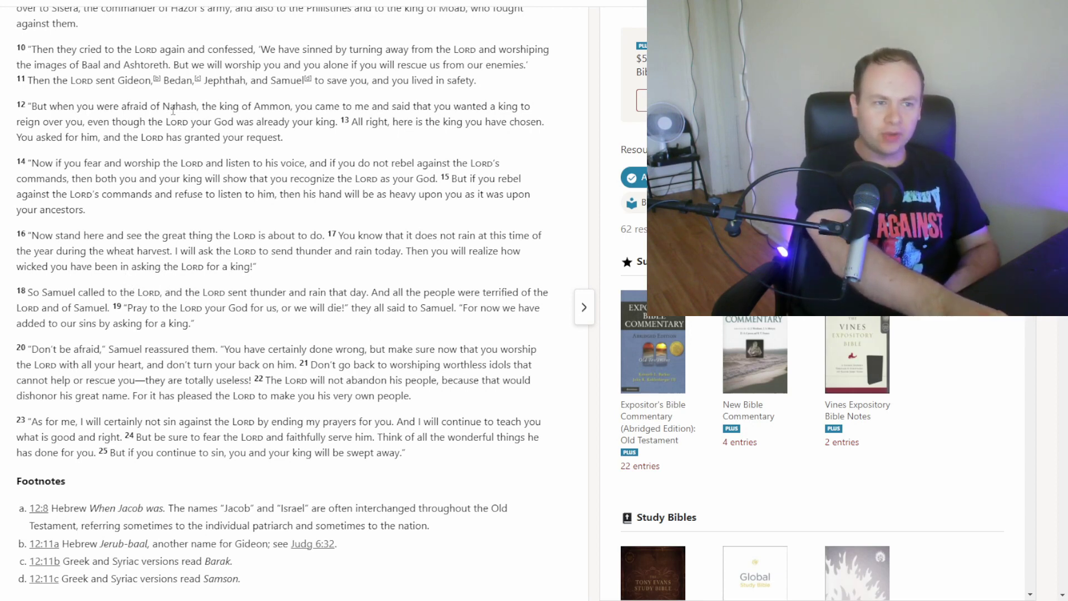
- Read verses 10–25, then scroll to reveal footnotes a–d and the New Living Translation credit
double_click(178, 107)
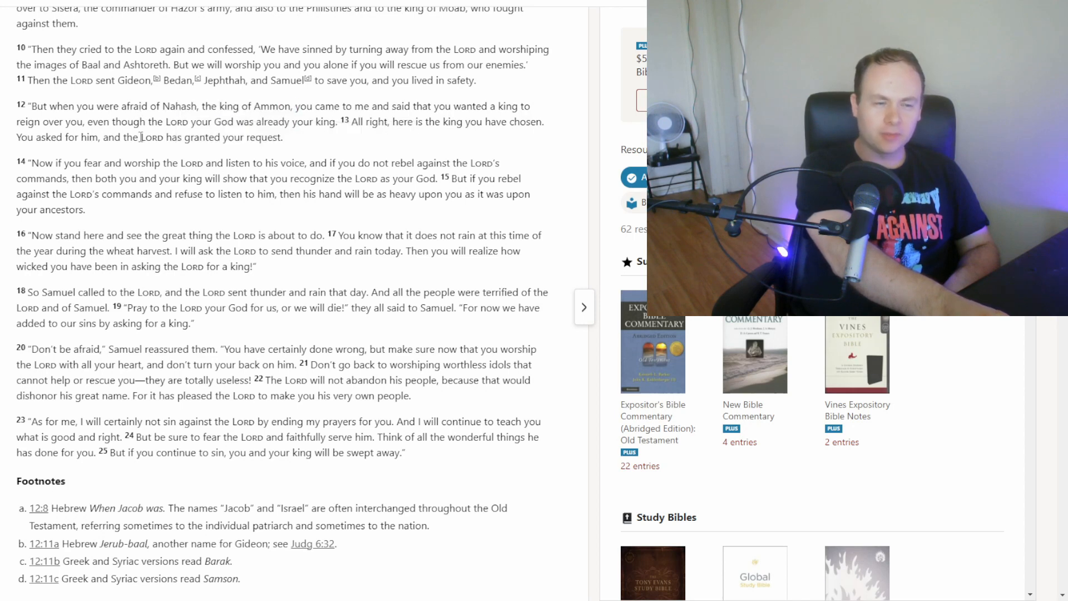
mouse_move(198, 276)
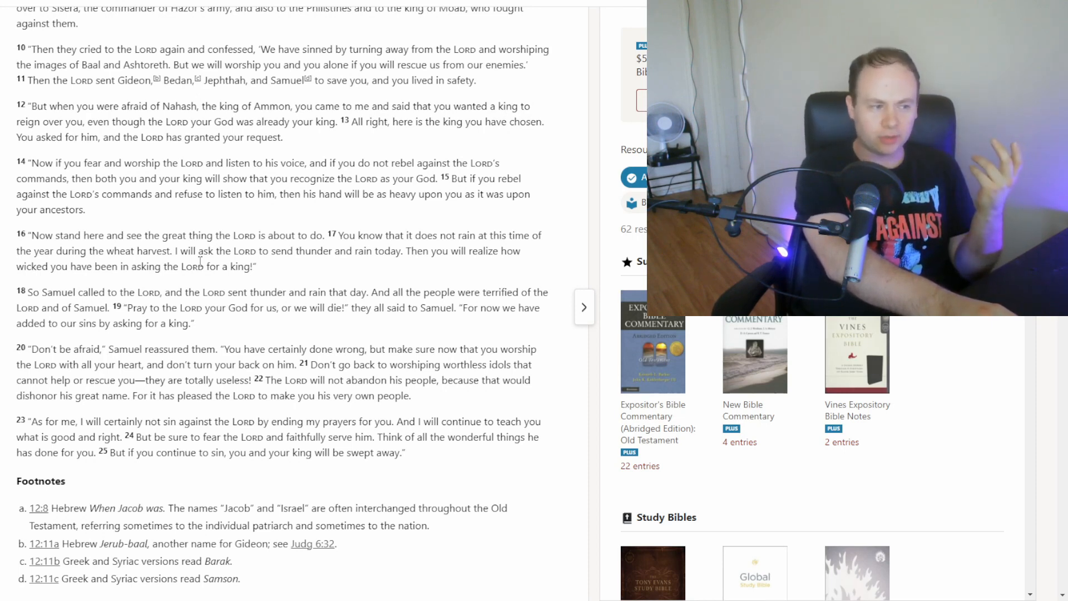
mouse_move(211, 332)
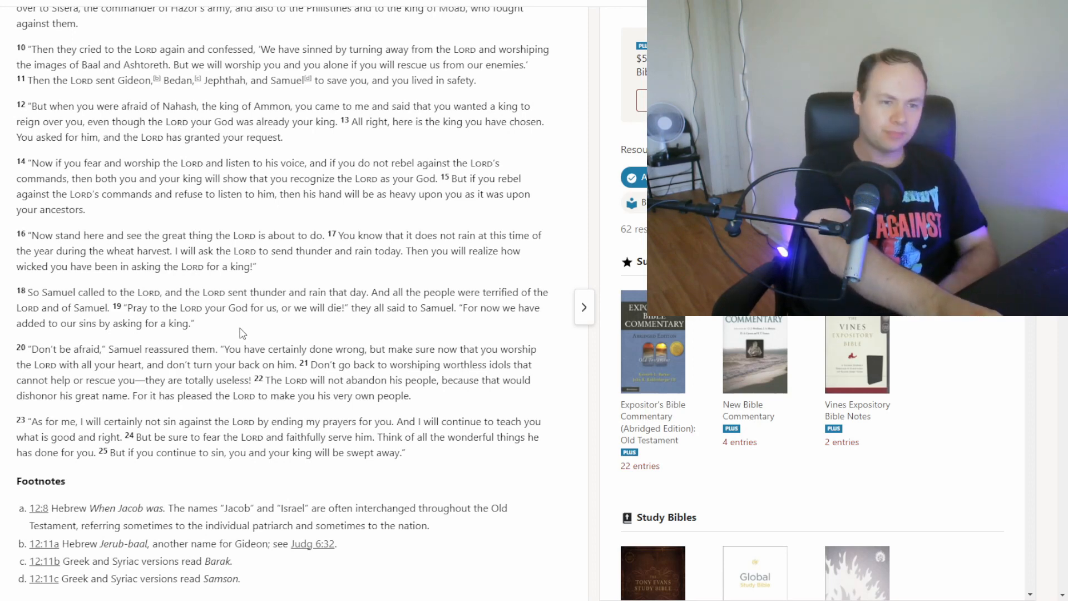
scroll("down", 3)
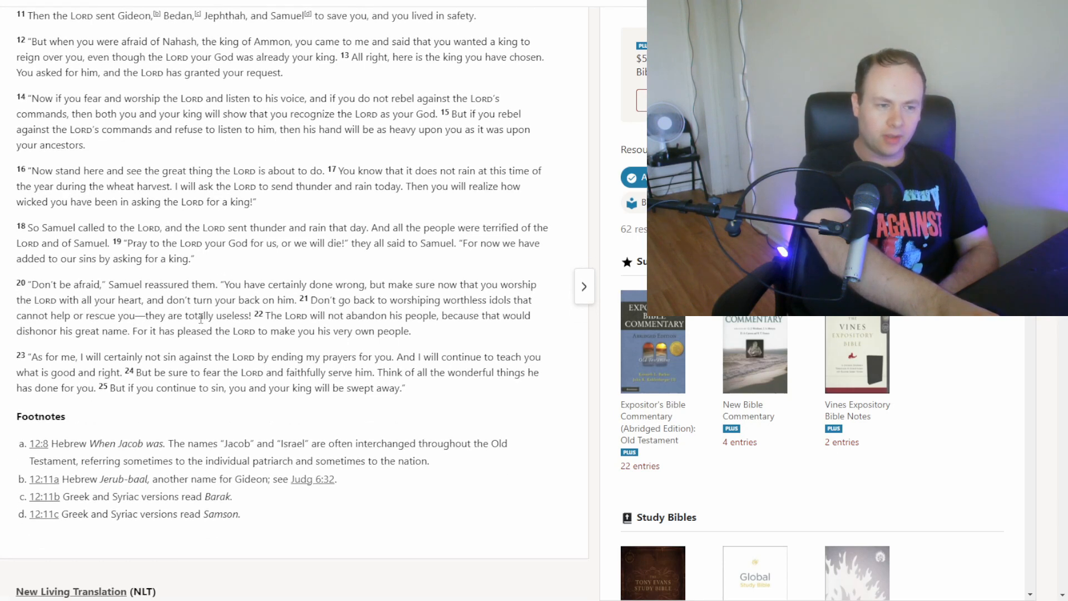